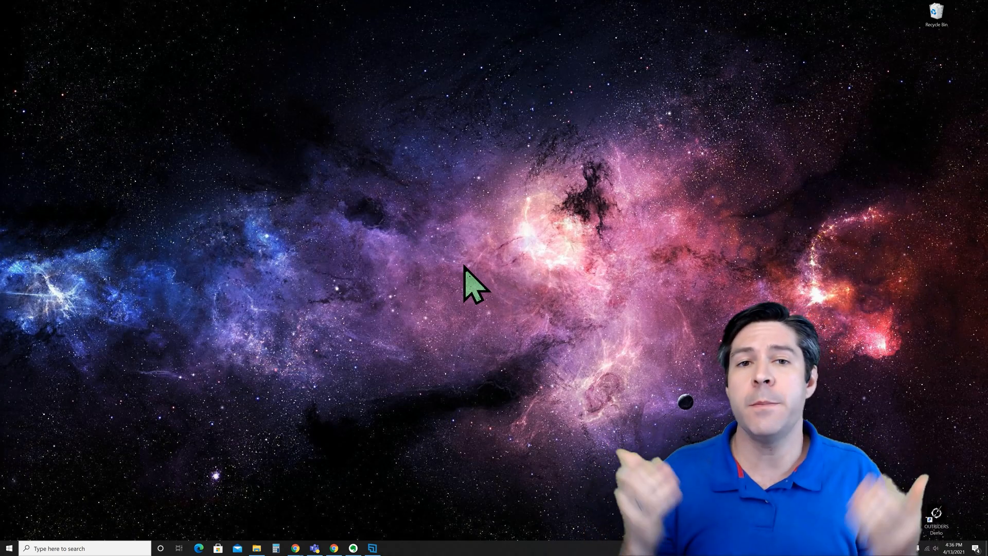
mouse_move(492, 350)
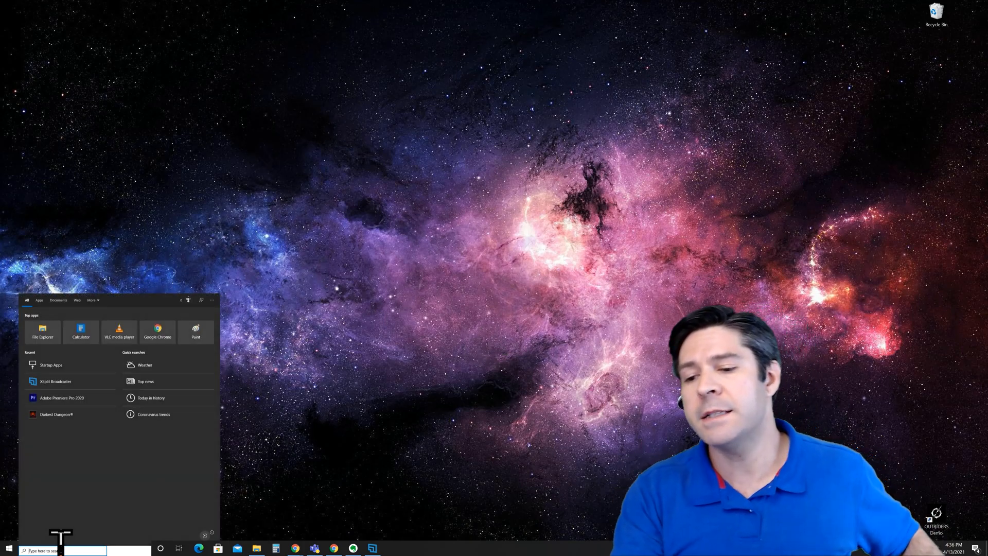
- Search 'startup' from the taskbar to reach the Startup Apps settings
text(startup)
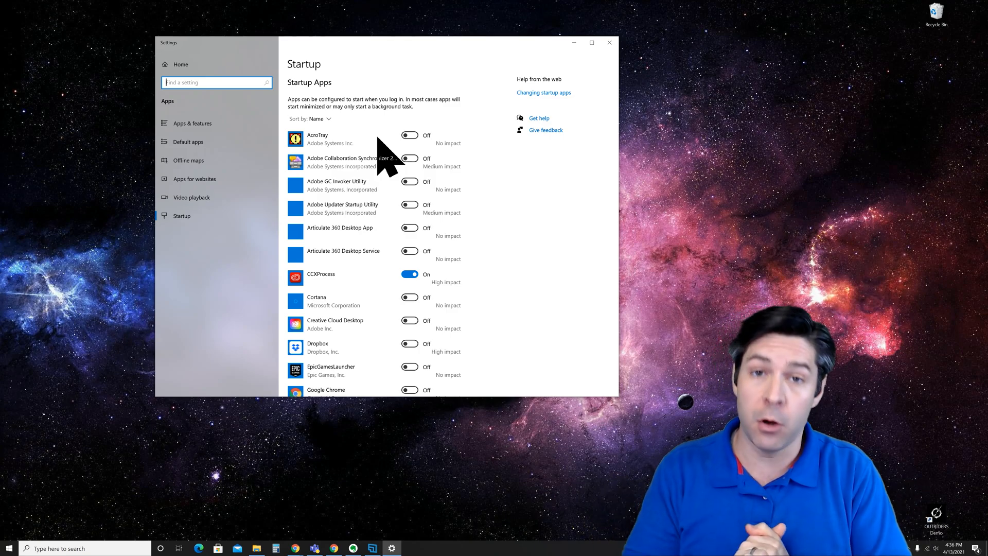
mouse_move(428, 240)
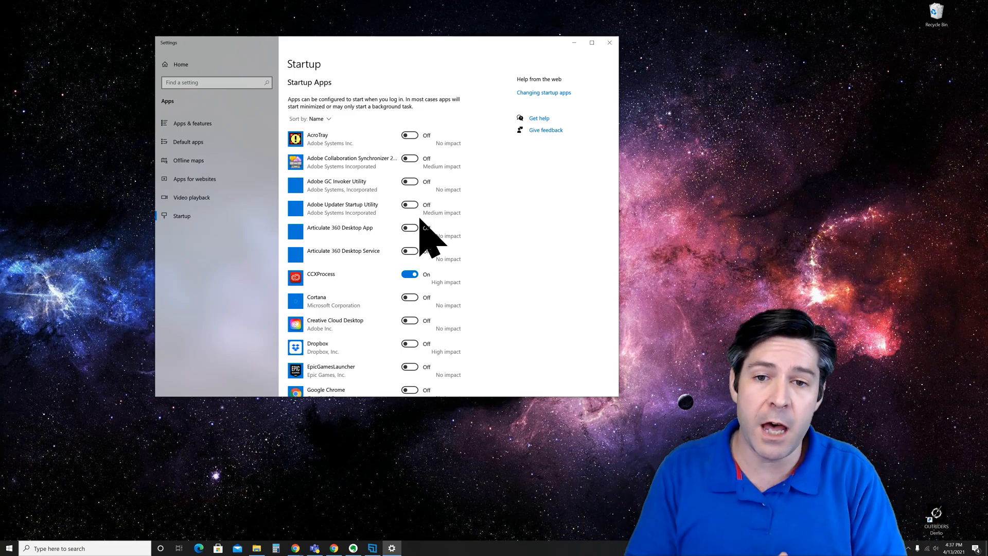
- Turn off the EpicGamesLauncher toggle in the Startup Apps list
scroll(down, 3)
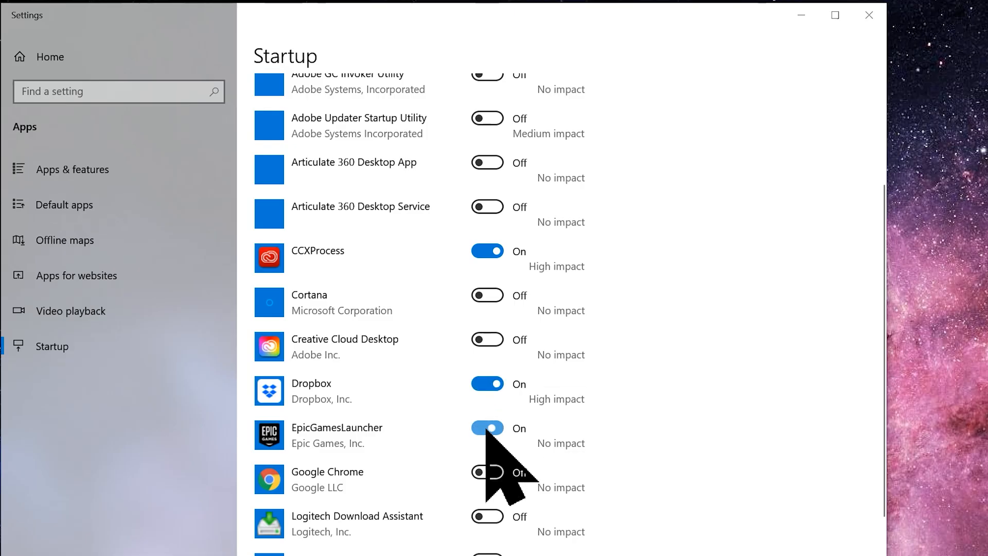
click(486, 428)
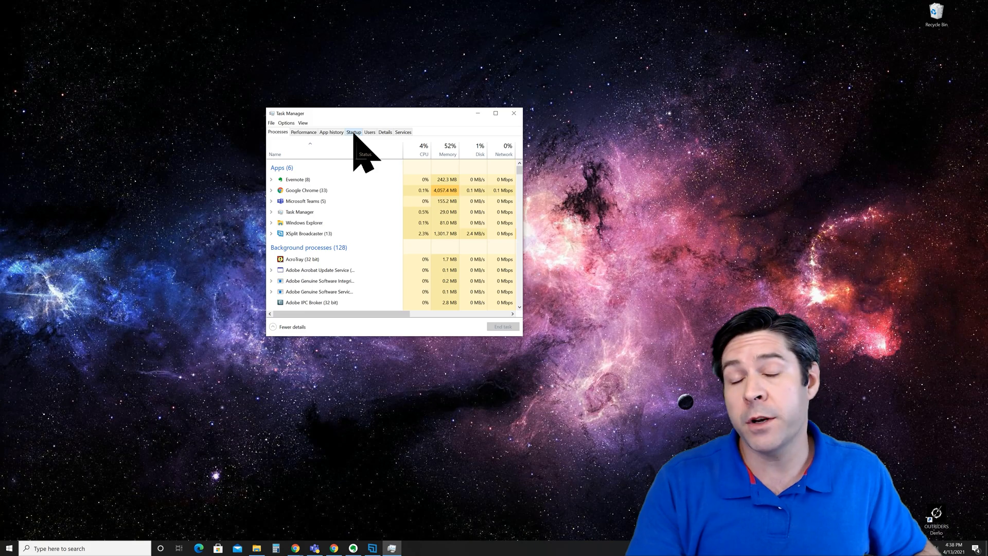
- Show Task Manager's Startup list sorted by Status with Enabled entries first
click(353, 132)
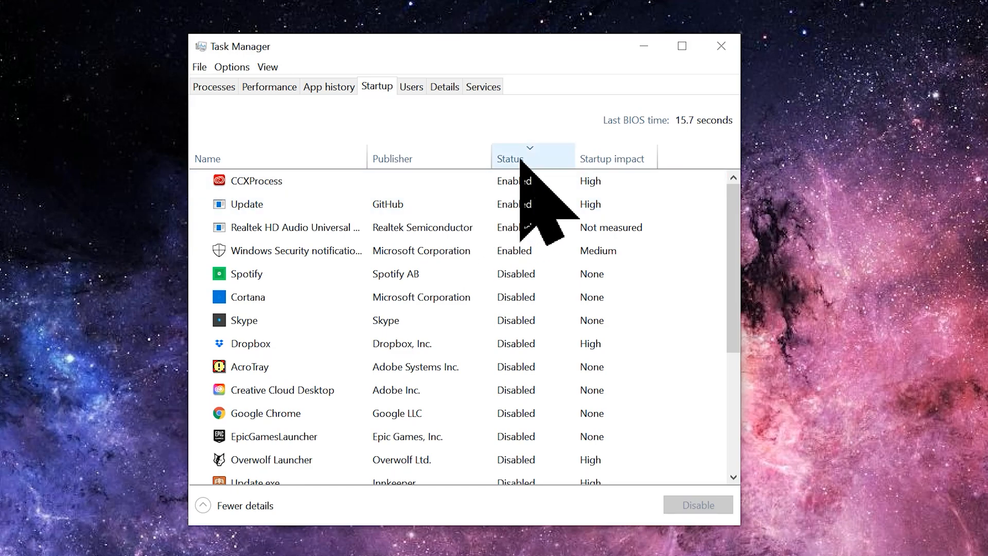
click(509, 159)
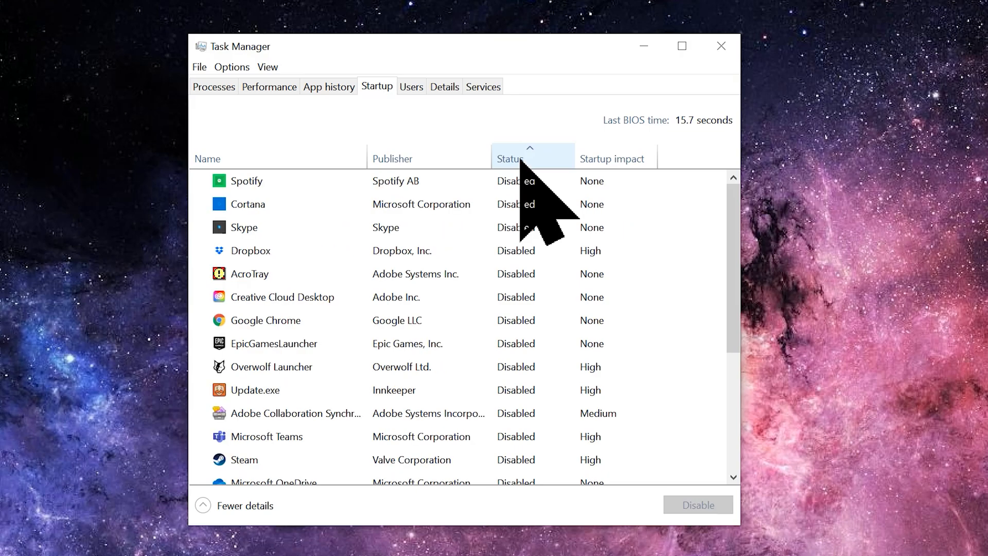
click(511, 158)
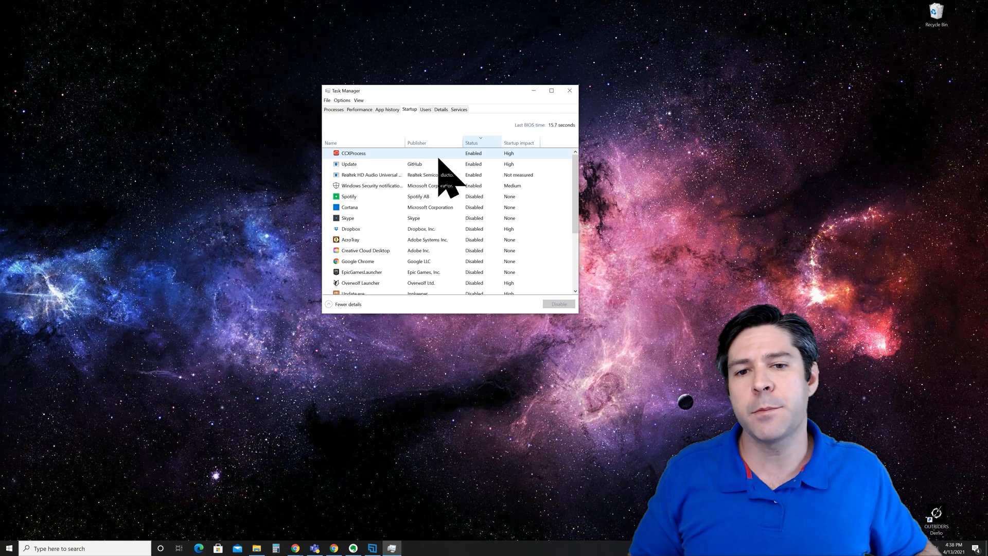
- Disable the CCXProcess startup entry from its right-click menu
click(353, 153)
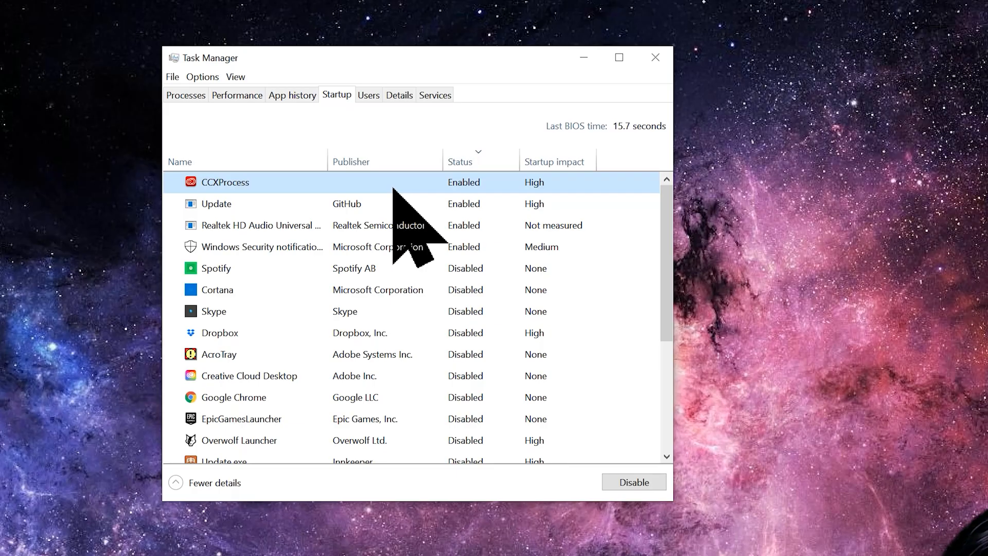
right_click(225, 182)
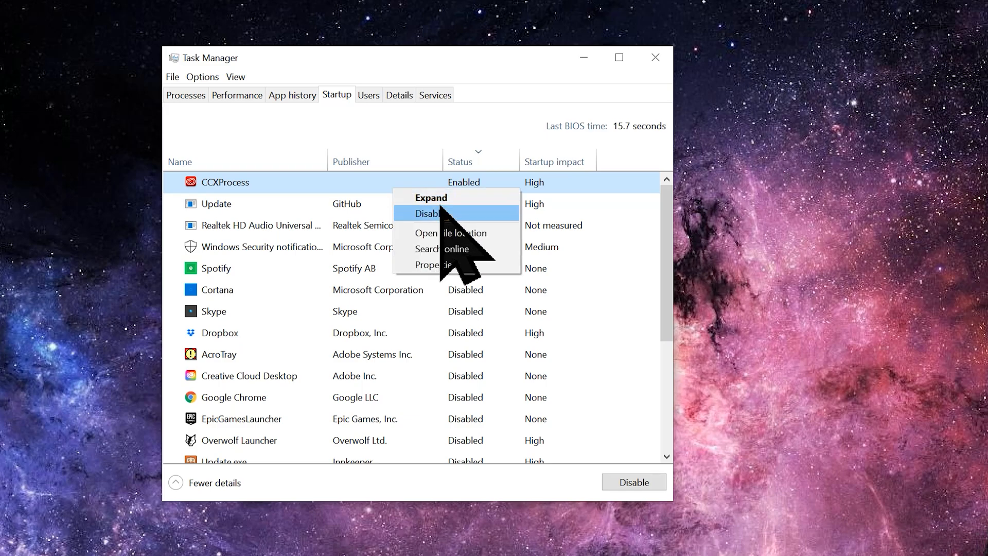
click(428, 213)
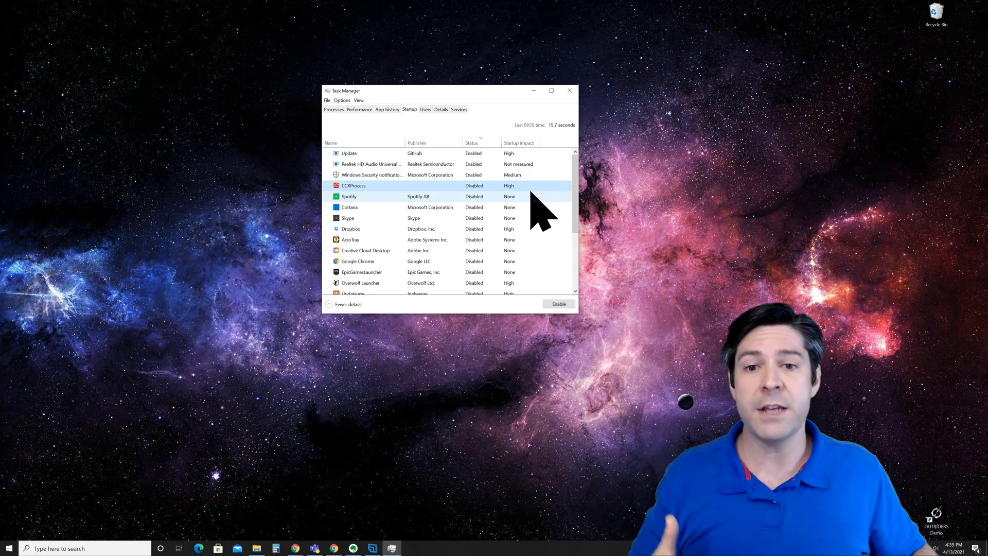
mouse_move(504, 220)
text(sign)
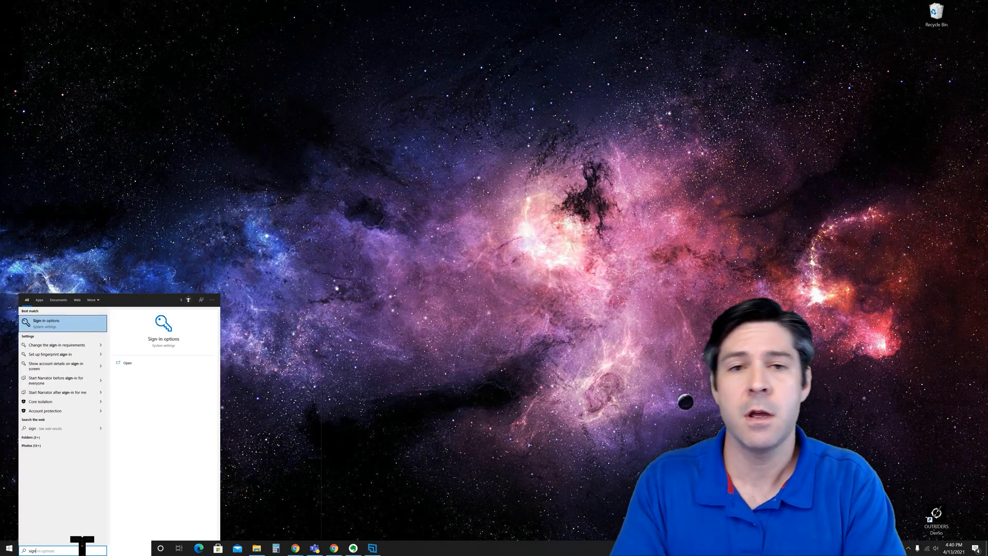
- Open the Sign-in options best match from the Start search results
click(47, 322)
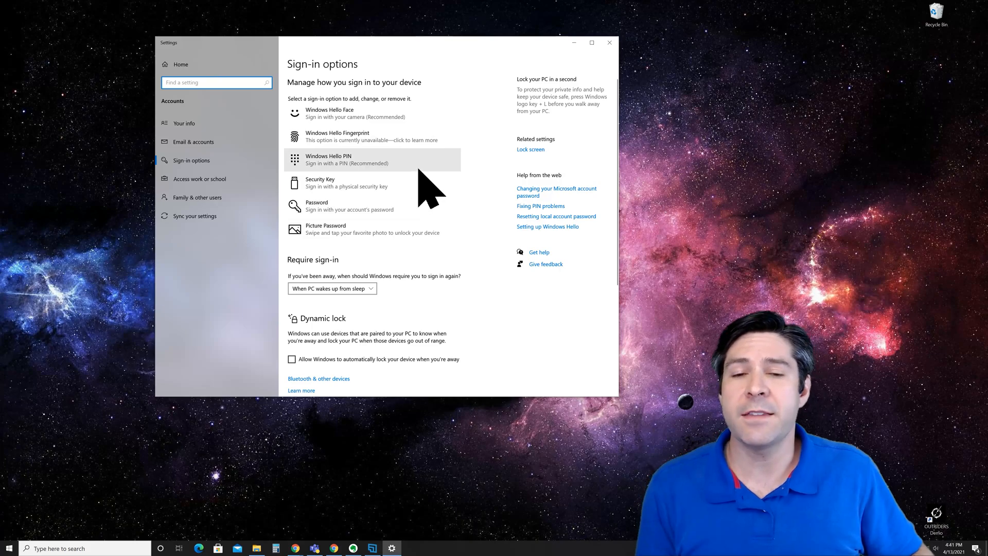
- Toggle 'Use my sign-in info to finish setup' under Privacy, then go to Add or remove programs
scroll(down, 3)
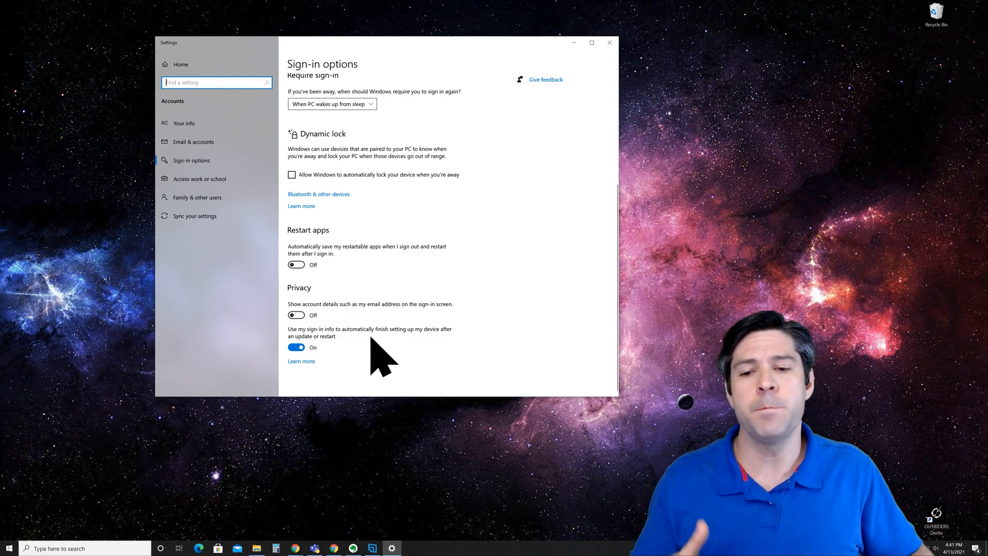
mouse_move(352, 356)
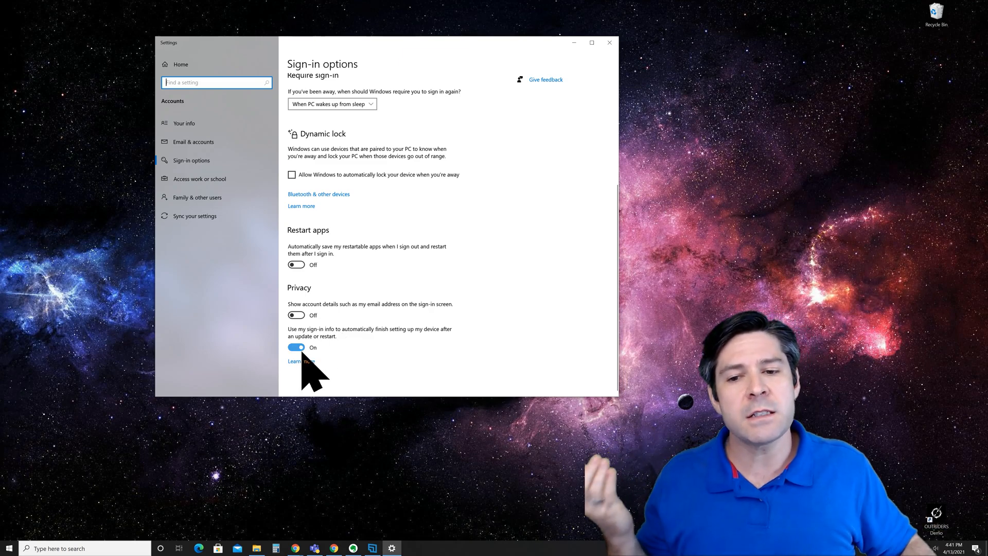
click(297, 346)
text(add or)
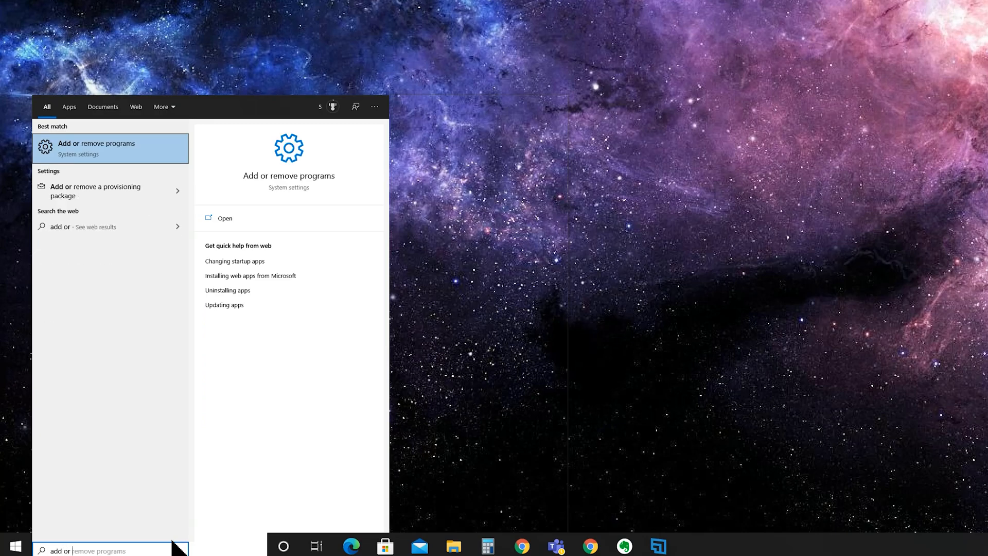
click(96, 147)
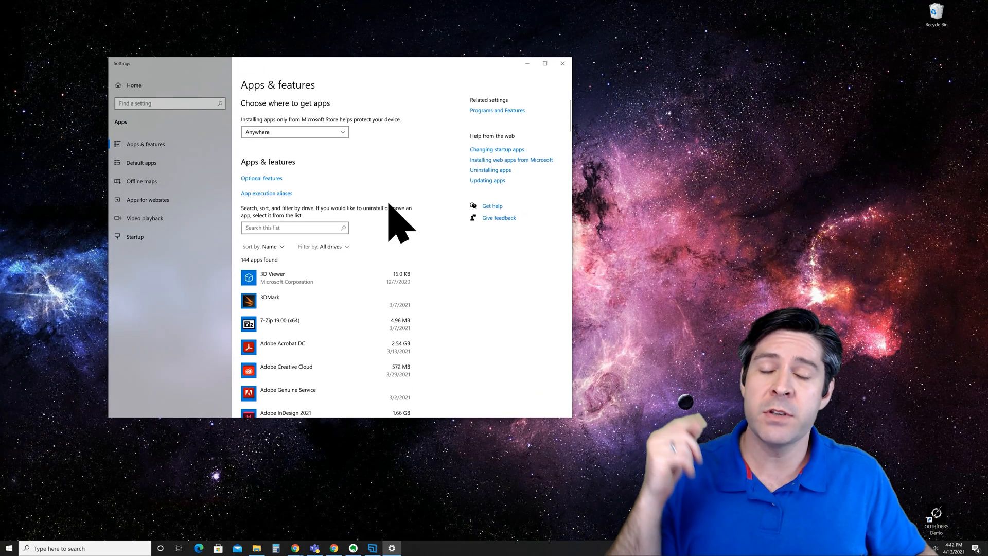
- Expand Adobe Genuine Service in Apps & features to reveal Modify and Uninstall
scroll(down, 3)
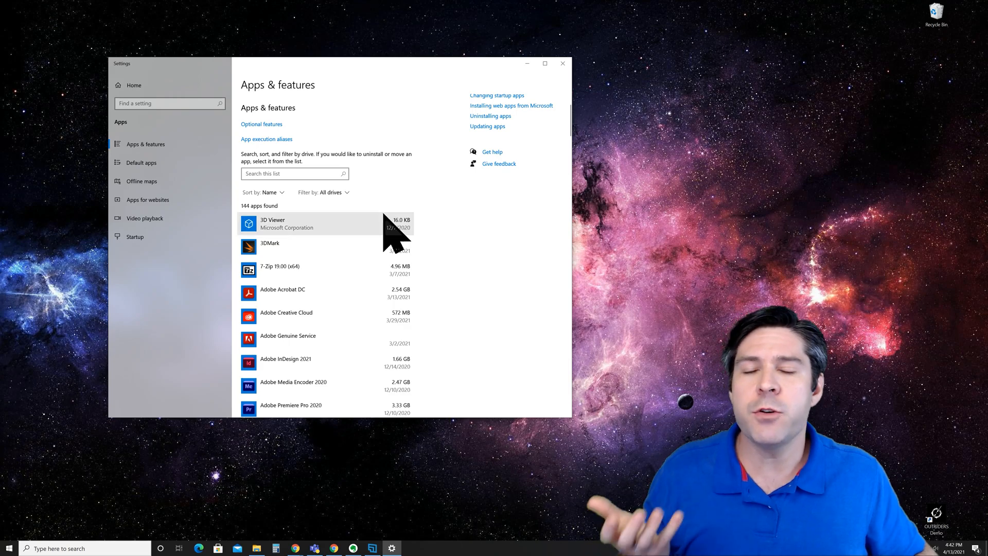
click(268, 192)
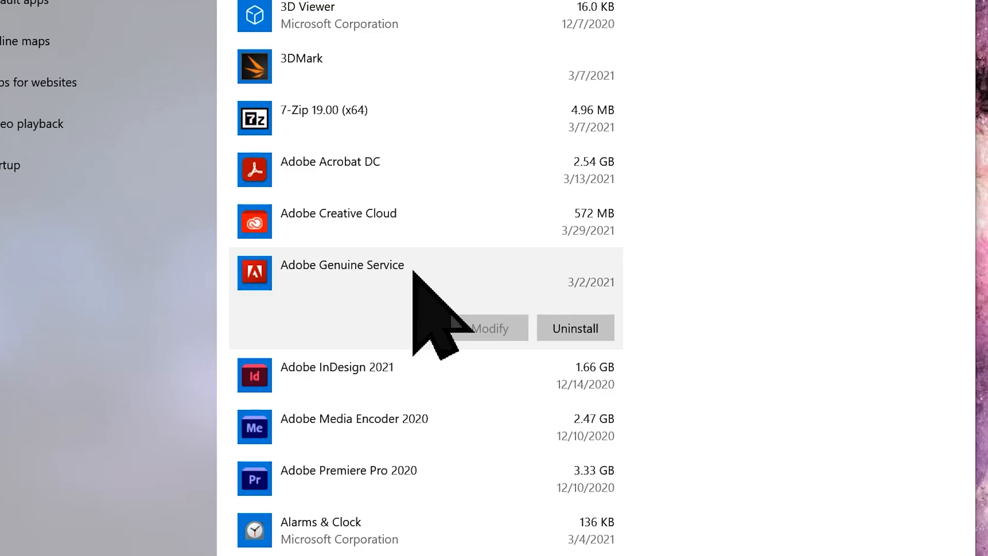
mouse_move(359, 321)
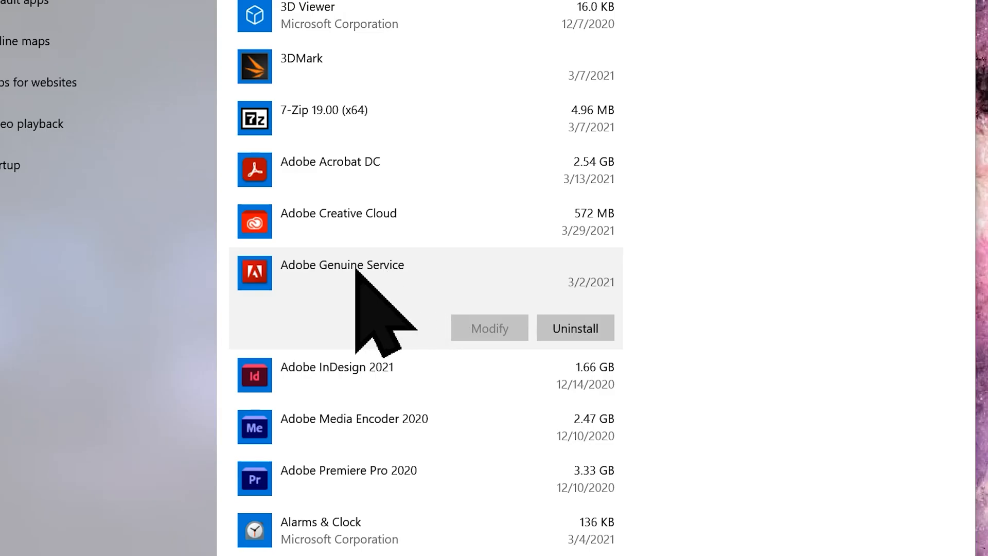